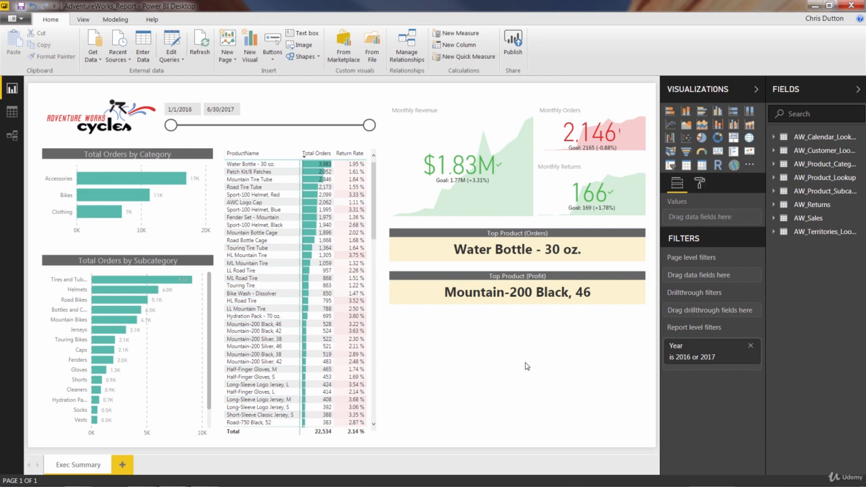
mouse_move(707, 94)
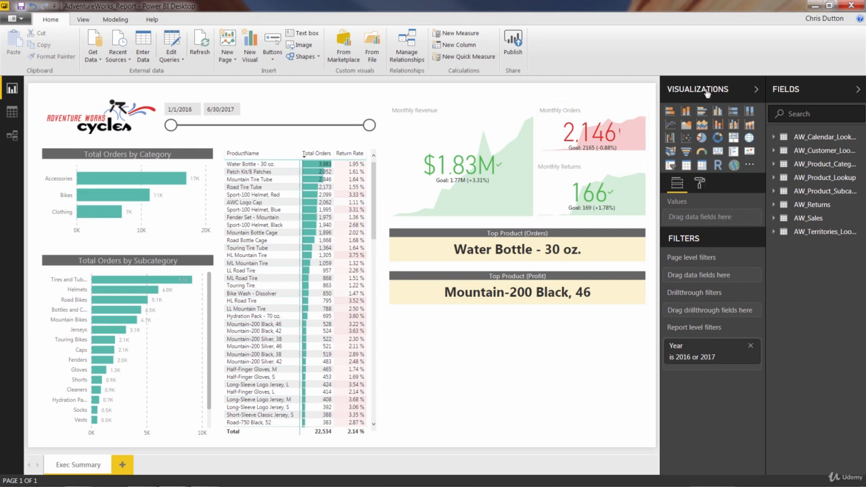
mouse_move(749, 165)
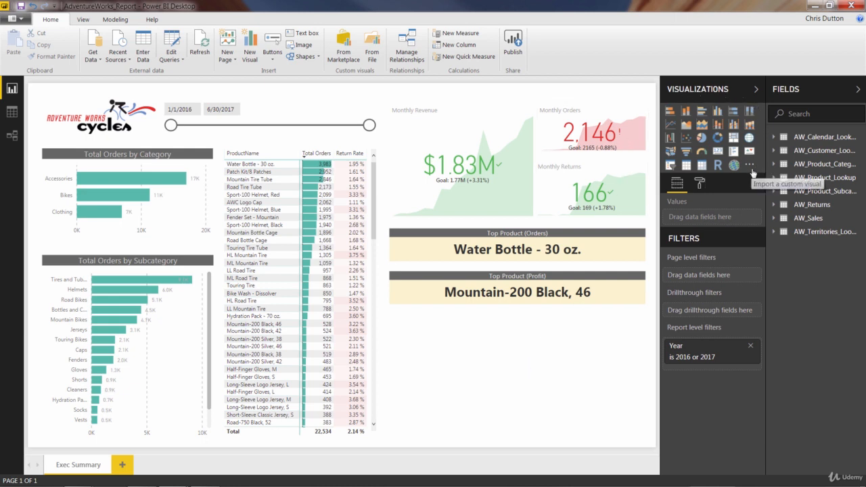
mouse_move(748, 137)
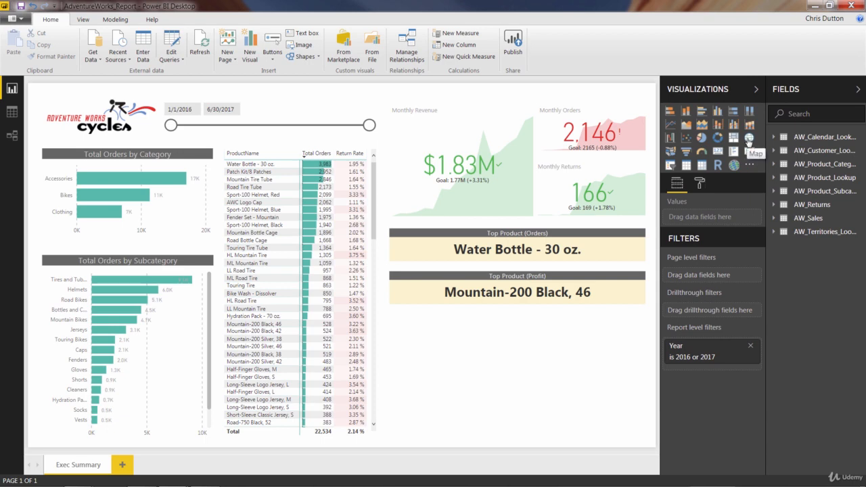
mouse_move(671, 152)
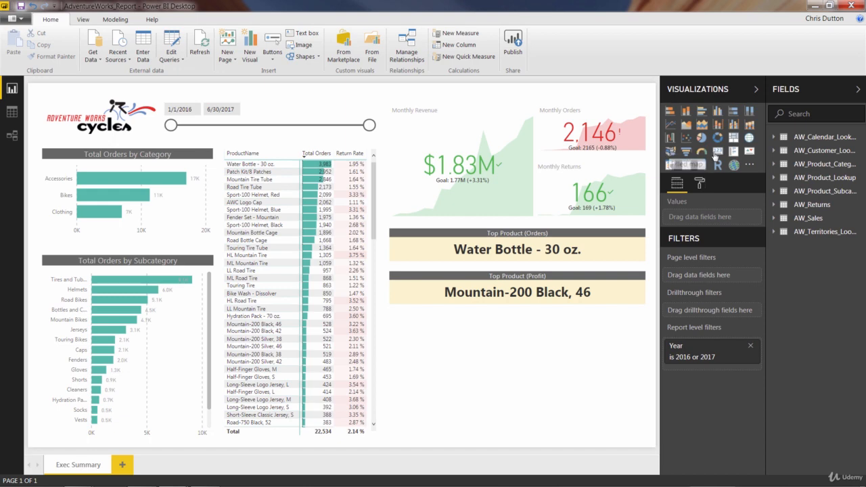
mouse_move(733, 165)
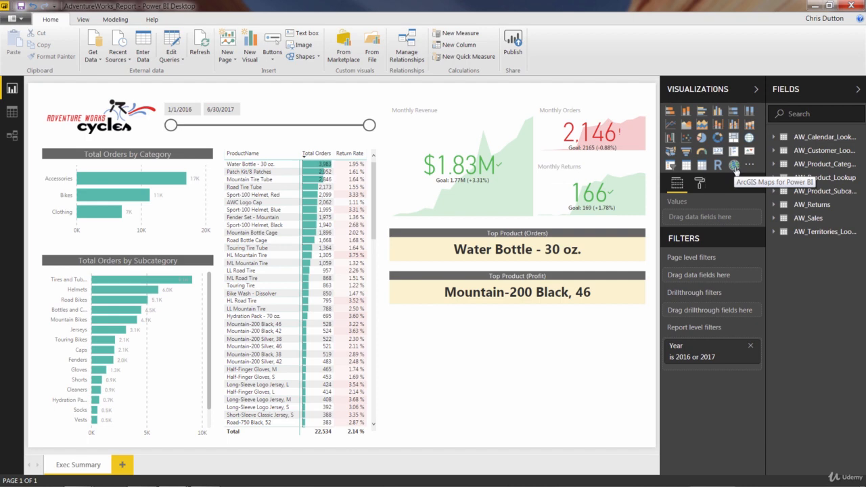
mouse_move(762, 161)
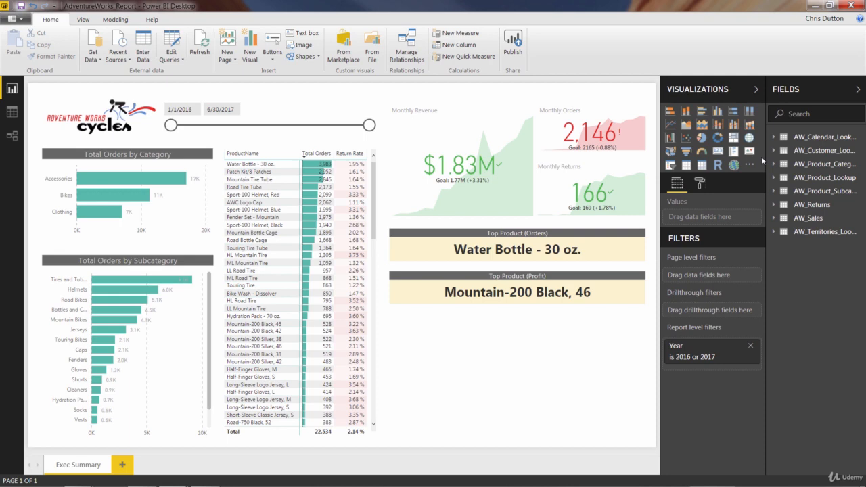
mouse_move(749, 138)
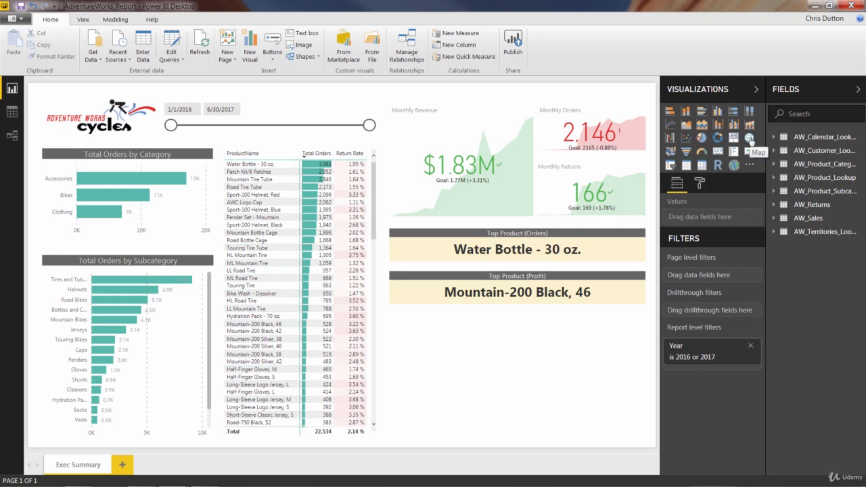
Step: Add a map visual below the Top Product (Profit) card and expand AW_Territories_Lookup
click(748, 138)
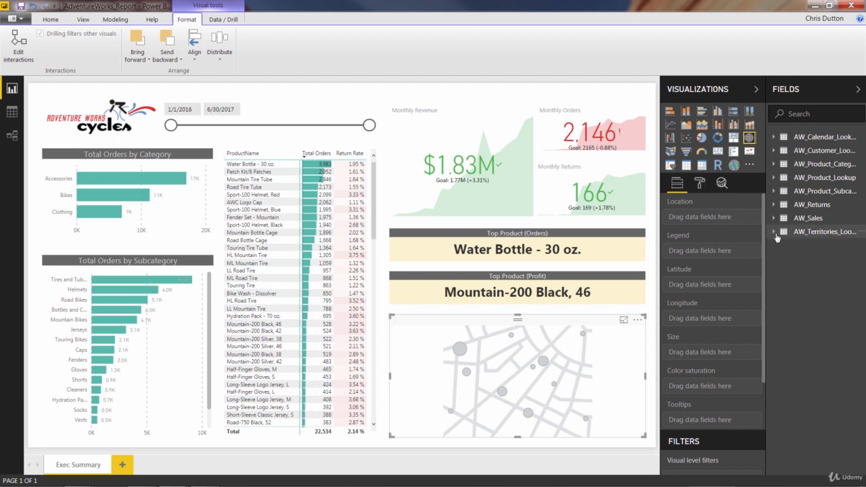
click(773, 232)
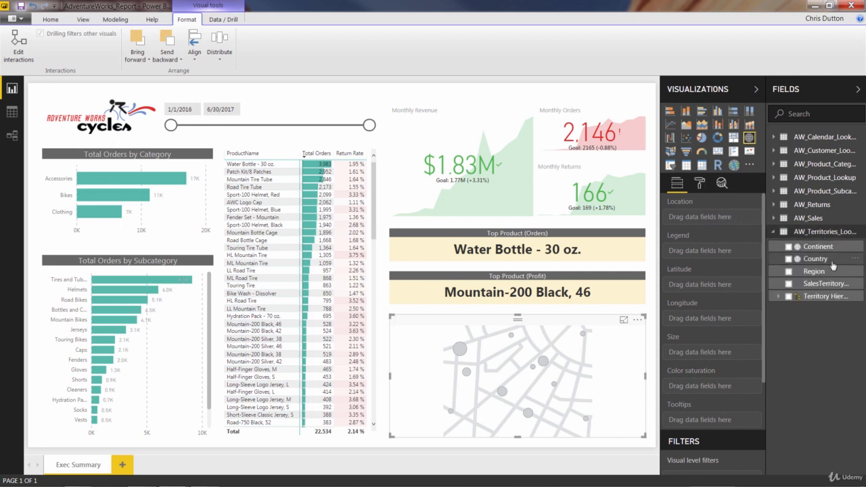
mouse_move(814, 259)
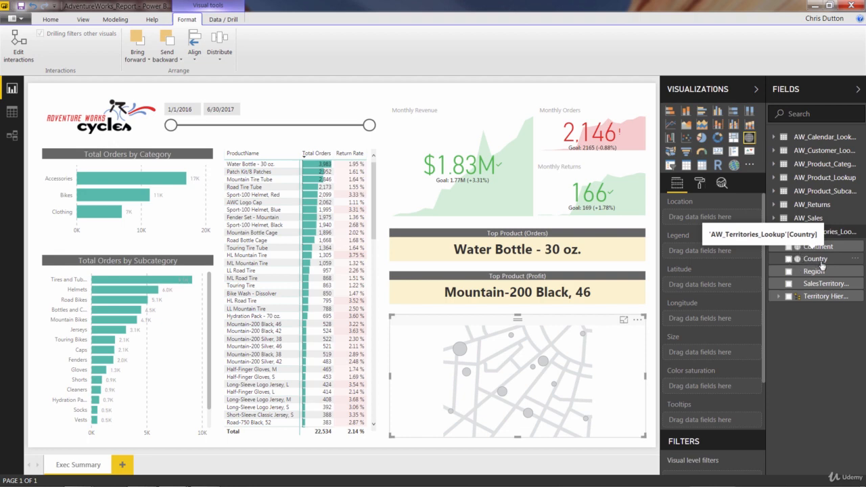
mouse_move(823, 266)
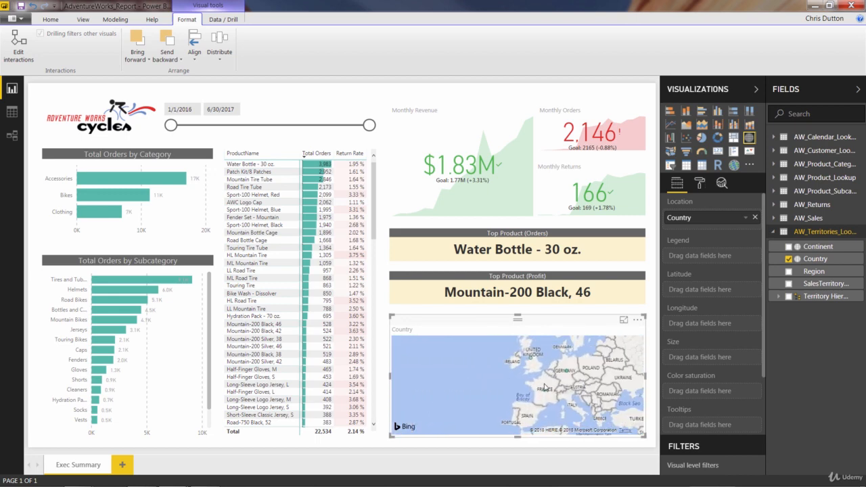
Step: Scroll the Fields pane to reach Country in AW_Territories_Lookup for the map location
scroll(down, 3)
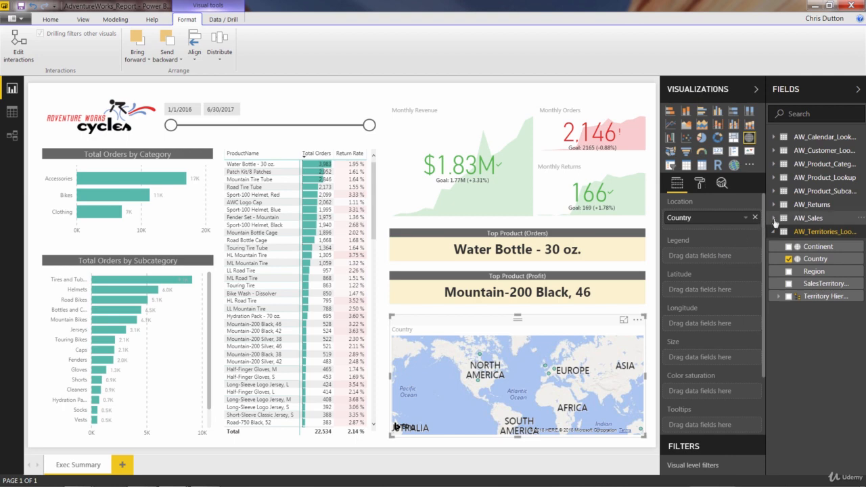
Step: Expand AW_Sales and scroll to Total Orders for sizing the country bubbles
click(774, 218)
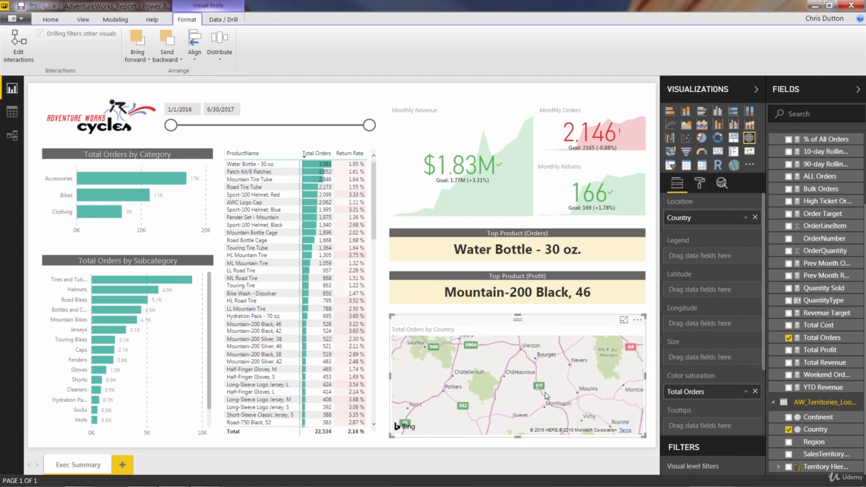
scroll(down, 3)
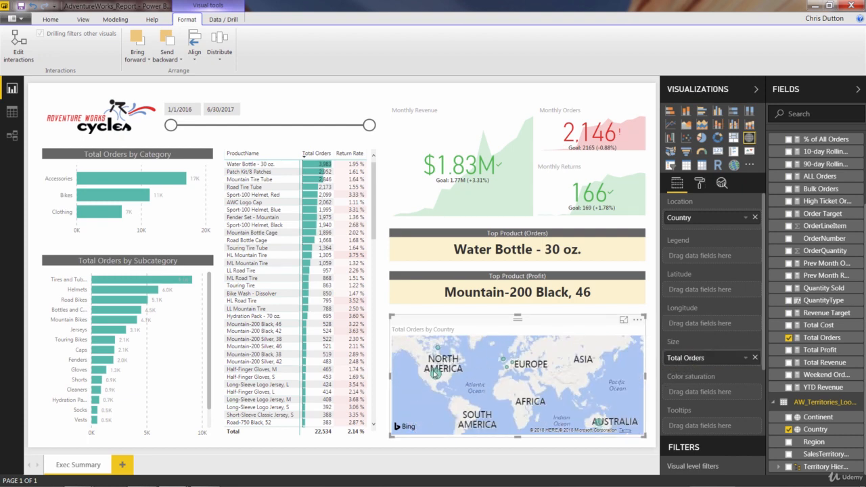
mouse_move(437, 370)
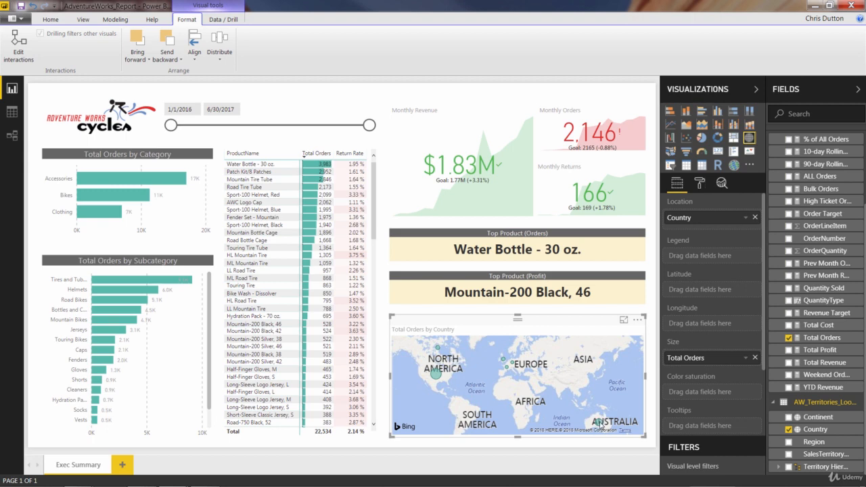
mouse_move(599, 422)
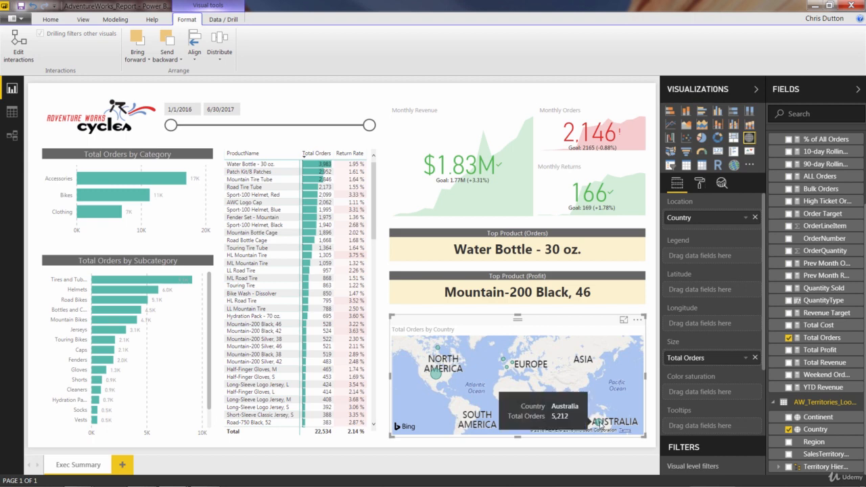
mouse_move(506, 370)
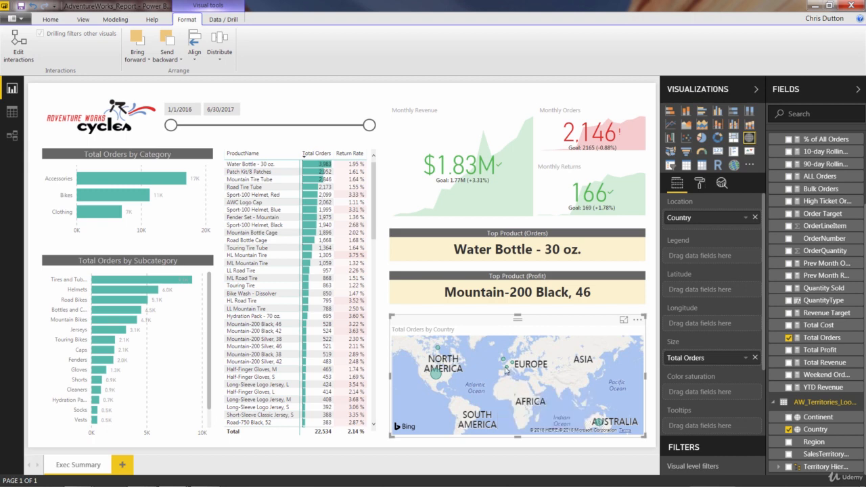
mouse_move(500, 356)
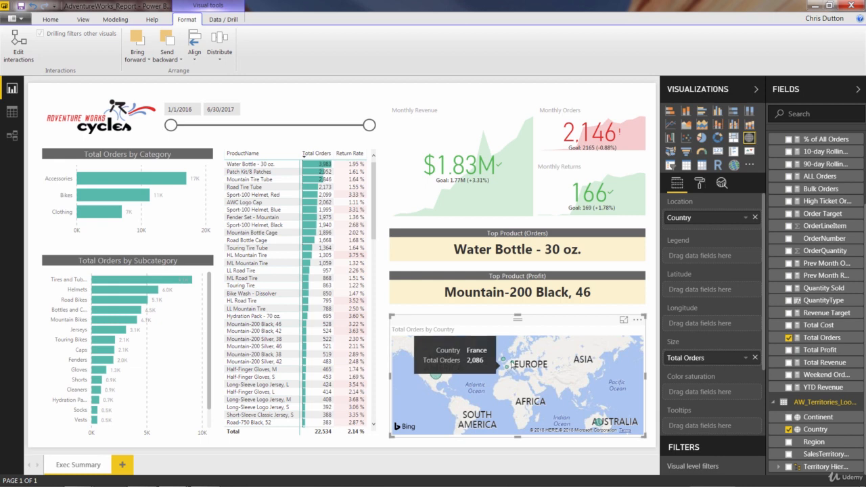
mouse_move(556, 361)
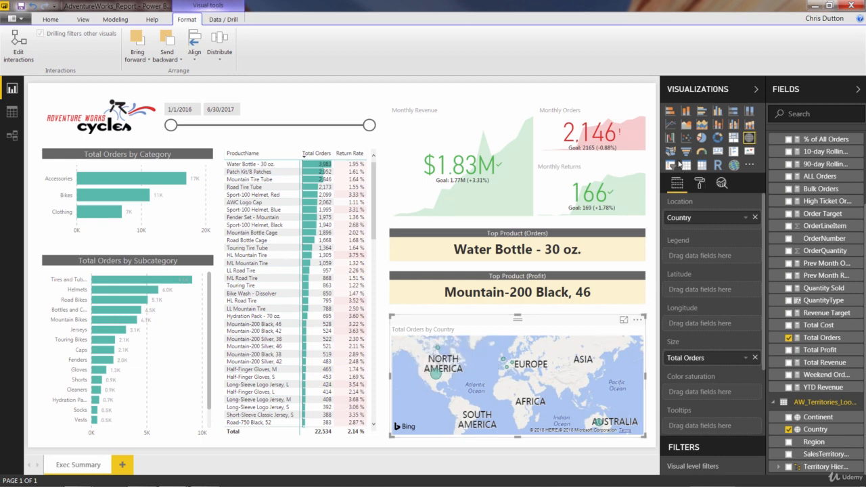
mouse_move(670, 151)
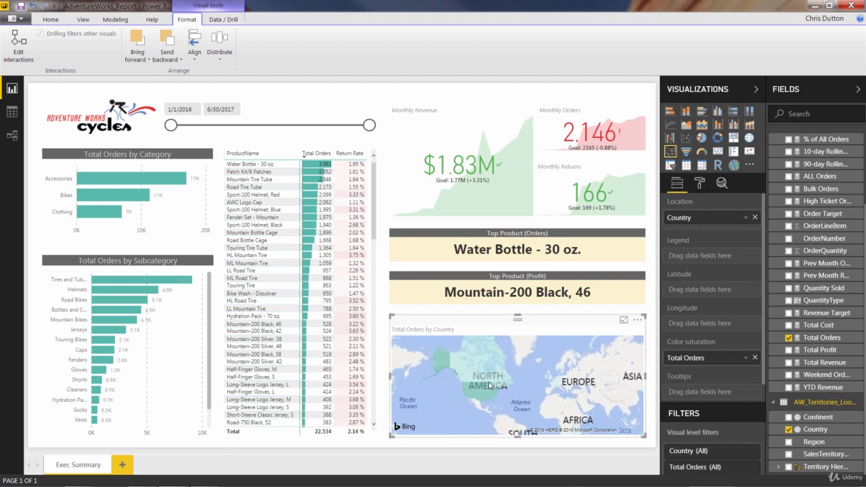
mouse_move(483, 389)
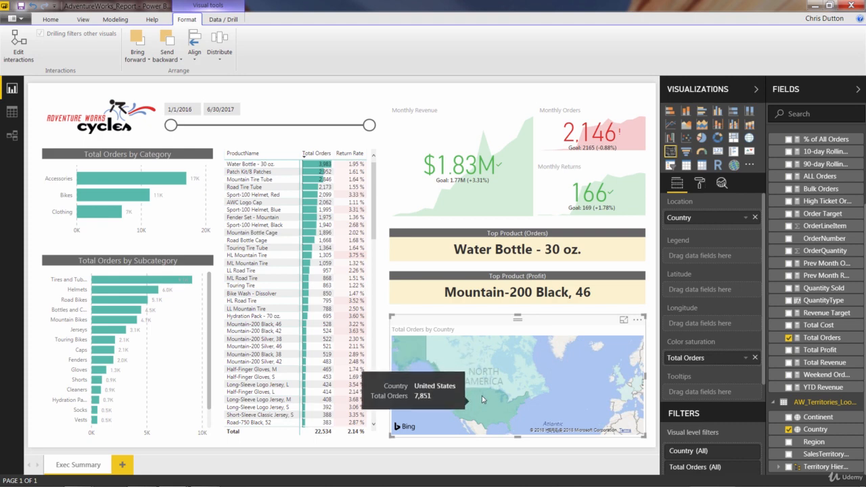
mouse_move(520, 387)
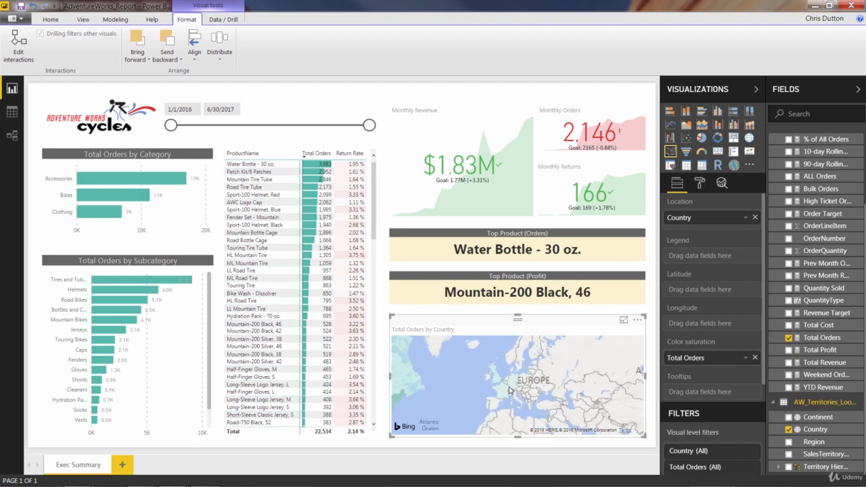
mouse_move(714, 341)
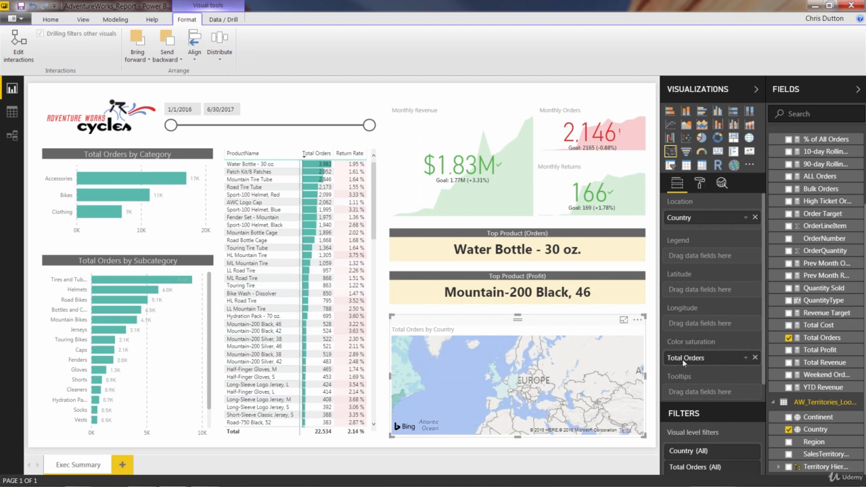
mouse_move(681, 364)
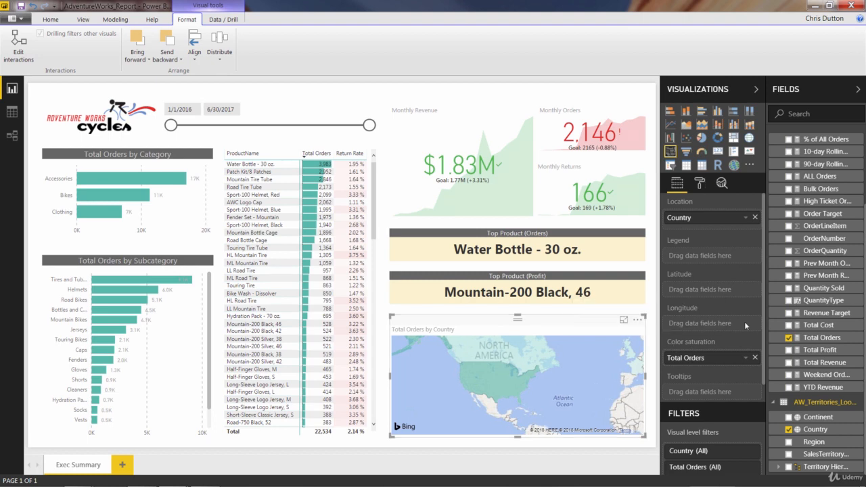
mouse_move(528, 401)
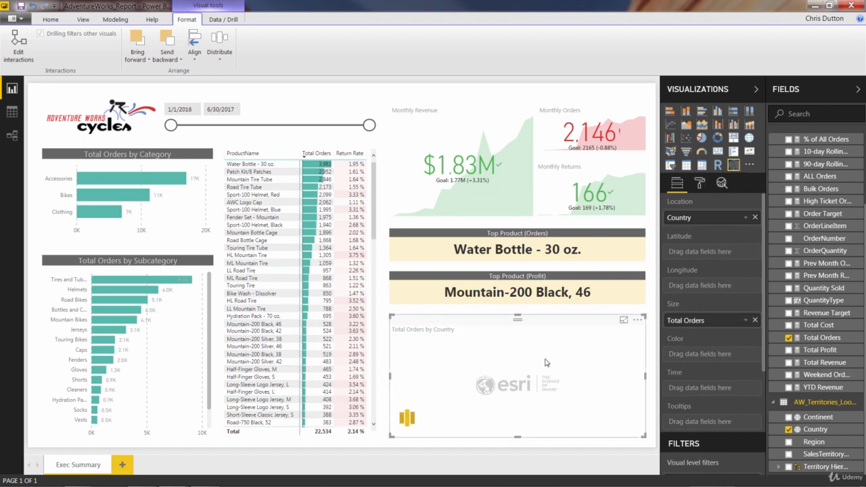
mouse_move(529, 385)
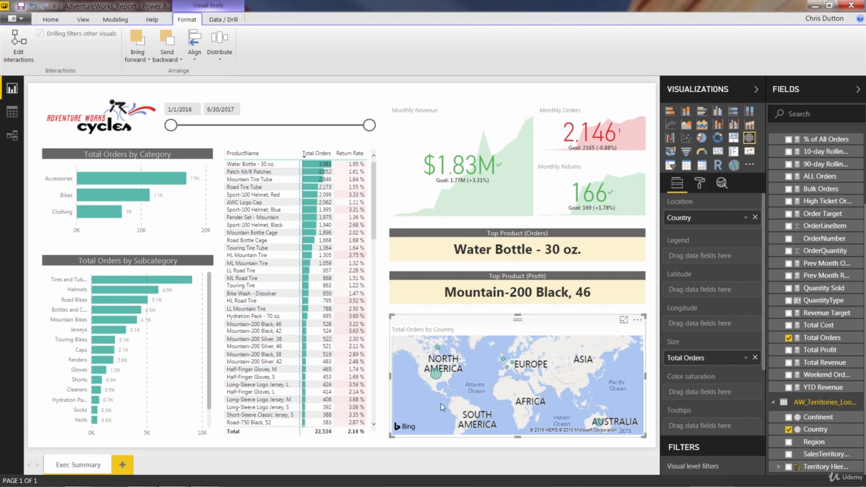
mouse_move(445, 387)
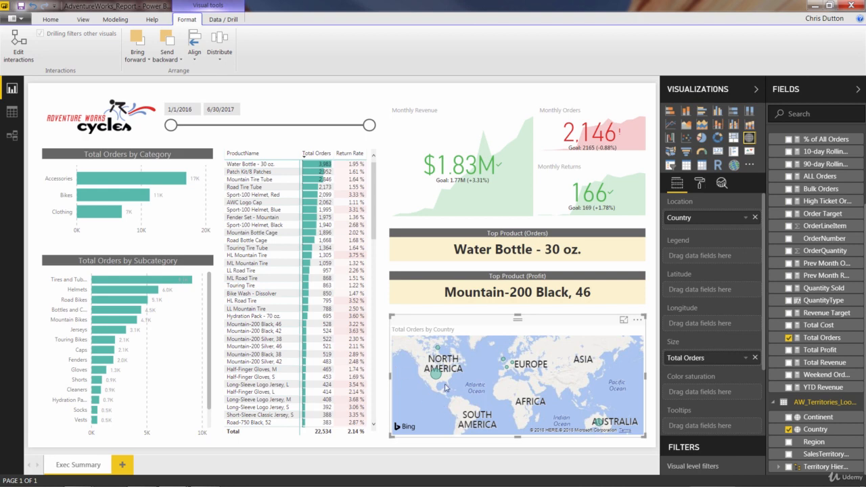
mouse_move(421, 383)
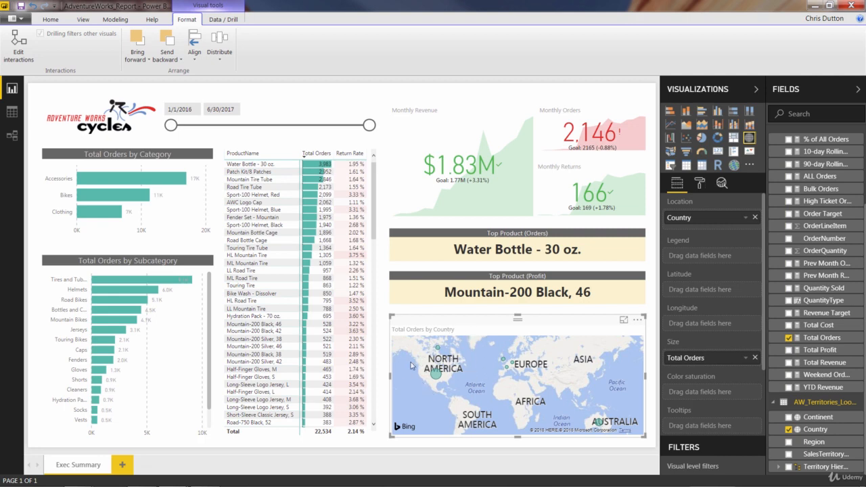
mouse_move(571, 416)
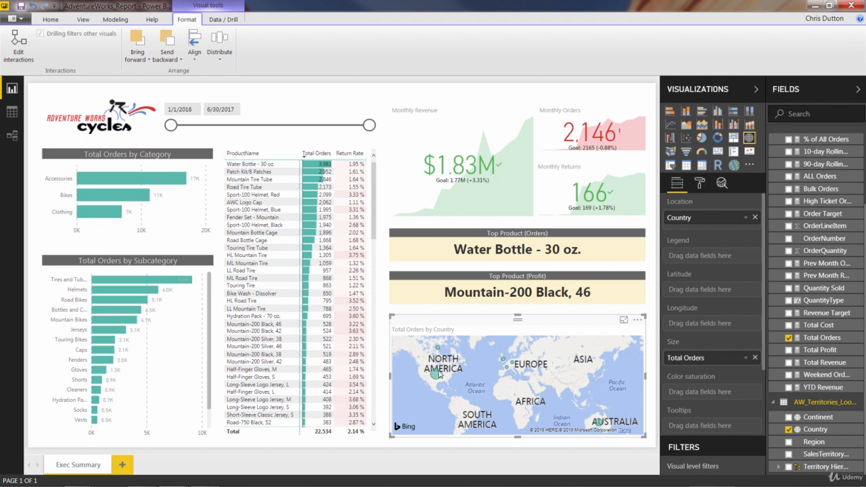
mouse_move(696, 195)
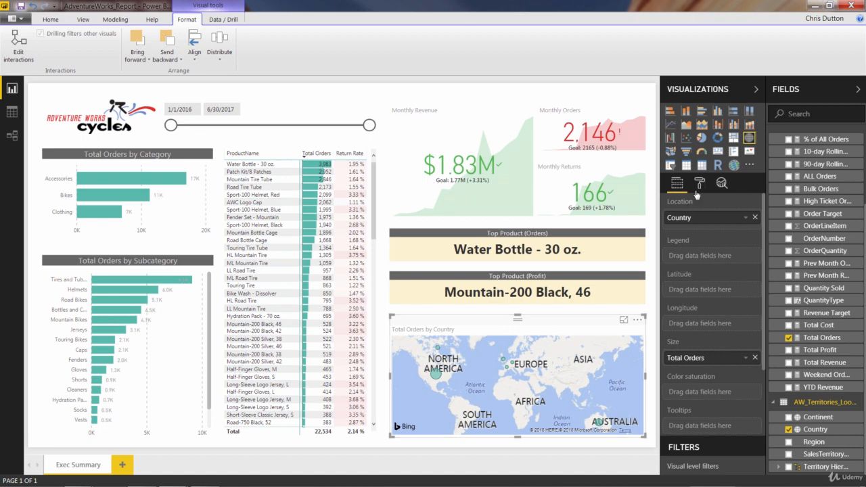
Step: Open the map's Format pane to turn off the Total Orders by Country title
click(699, 183)
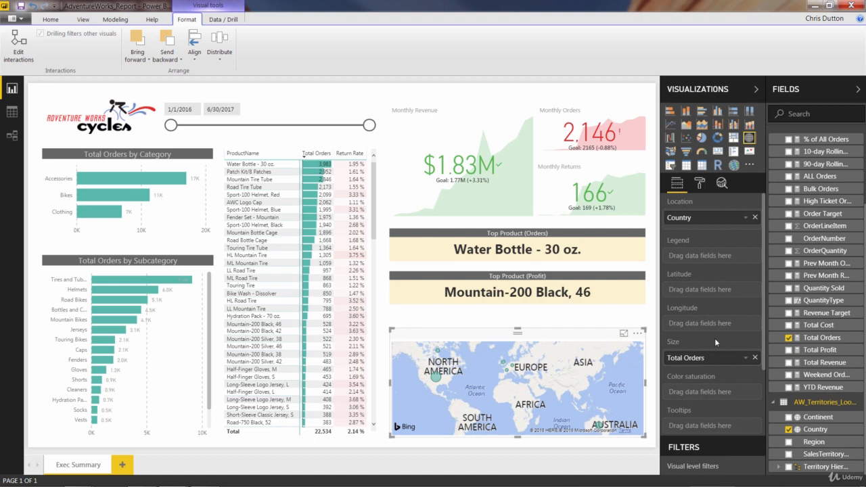
Step: Add Total Revenue and Total Profit to the map's tooltips
scroll(down, 3)
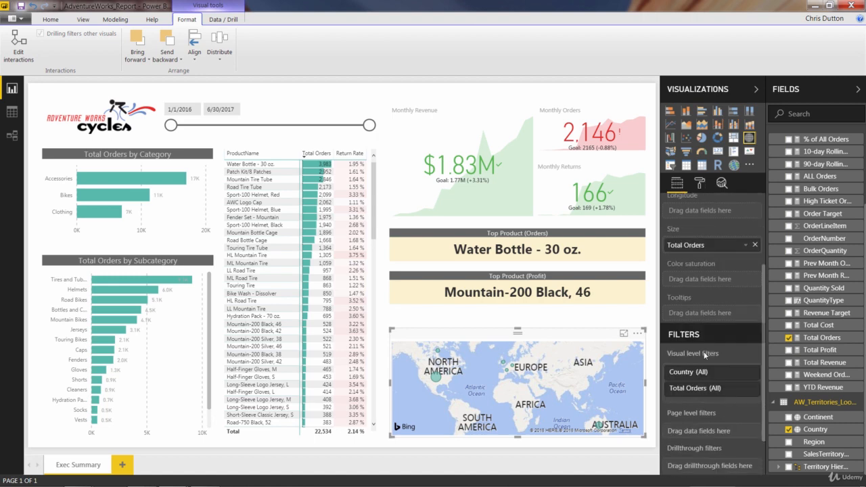
mouse_move(758, 316)
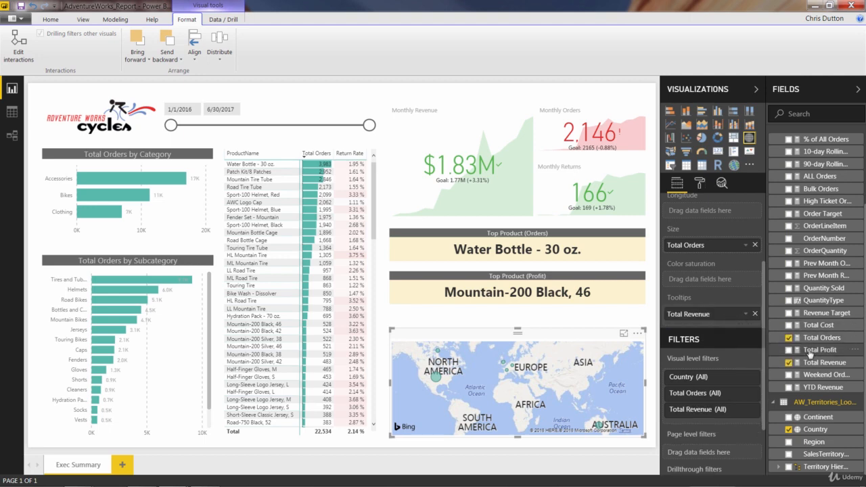
click(819, 350)
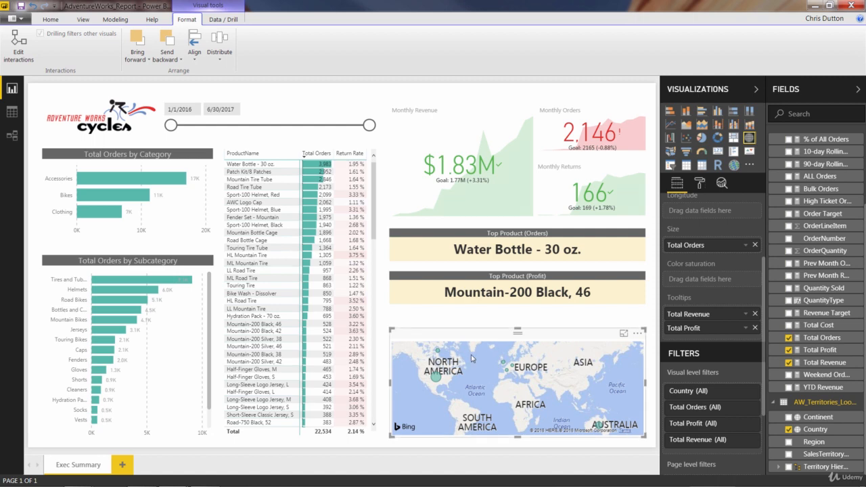
mouse_move(453, 388)
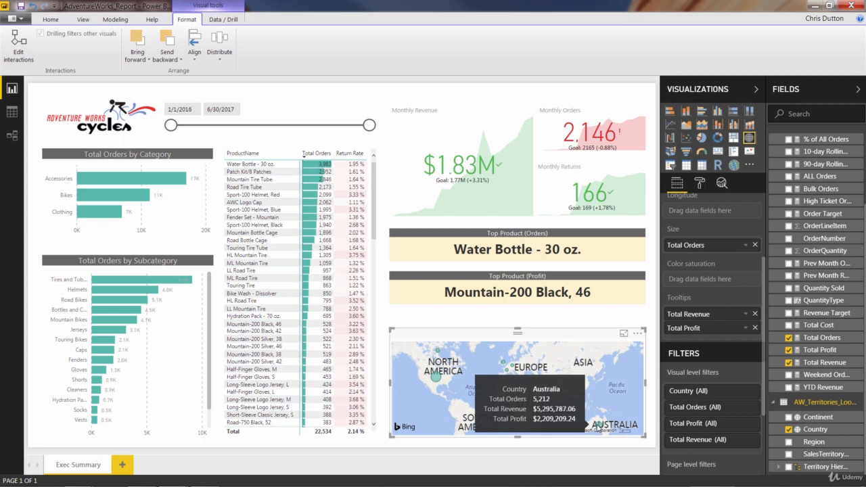
mouse_move(573, 386)
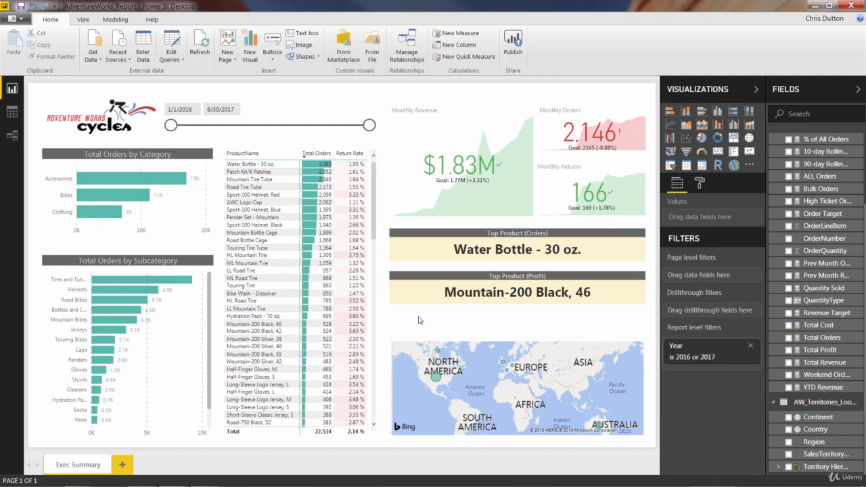
mouse_move(487, 398)
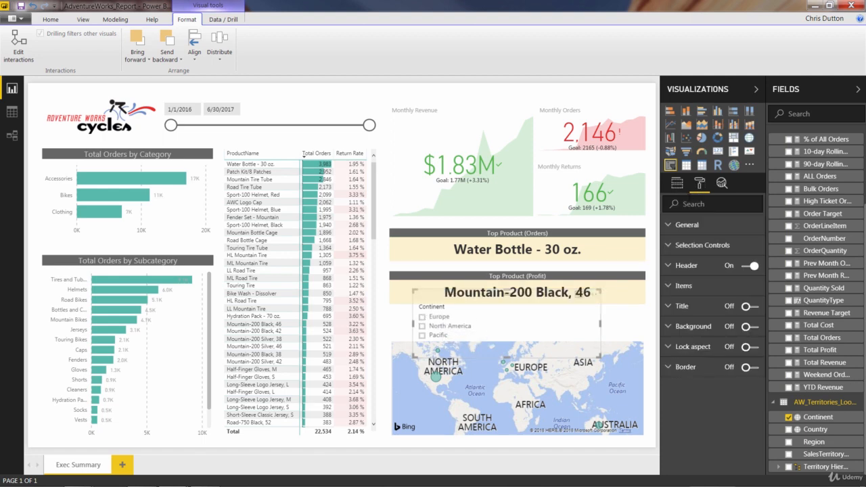
Step: Set the Continent slicer's General orientation to Horizontal
click(686, 224)
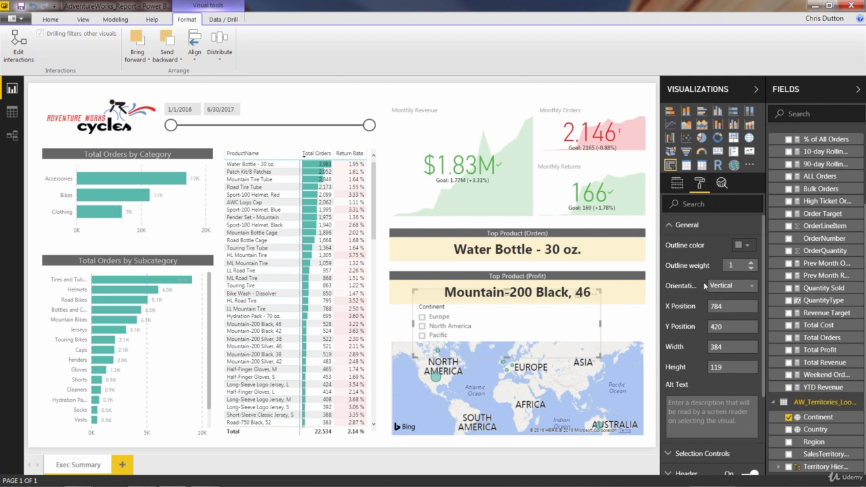
click(731, 284)
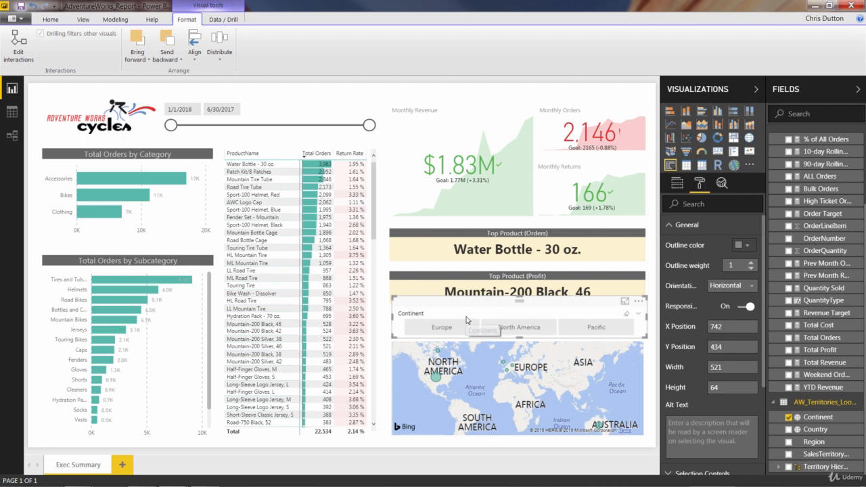
mouse_move(703, 191)
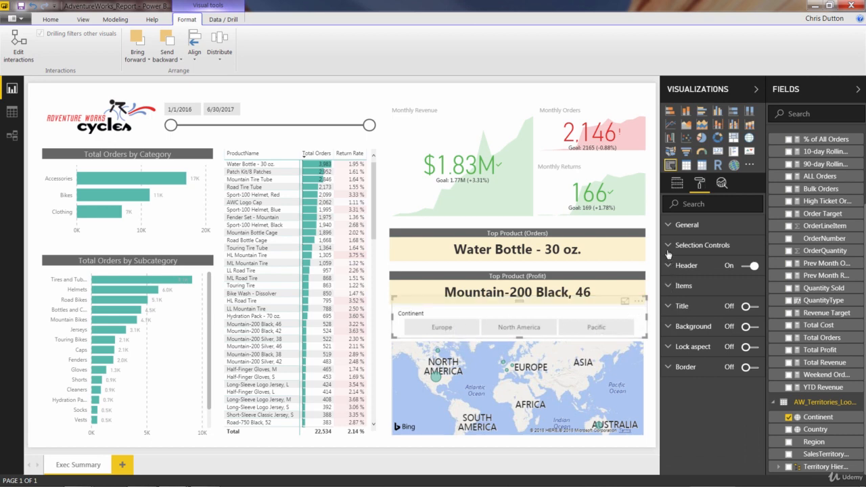
Step: Turn on Show Select All and switch off the Continent slicer header
click(702, 245)
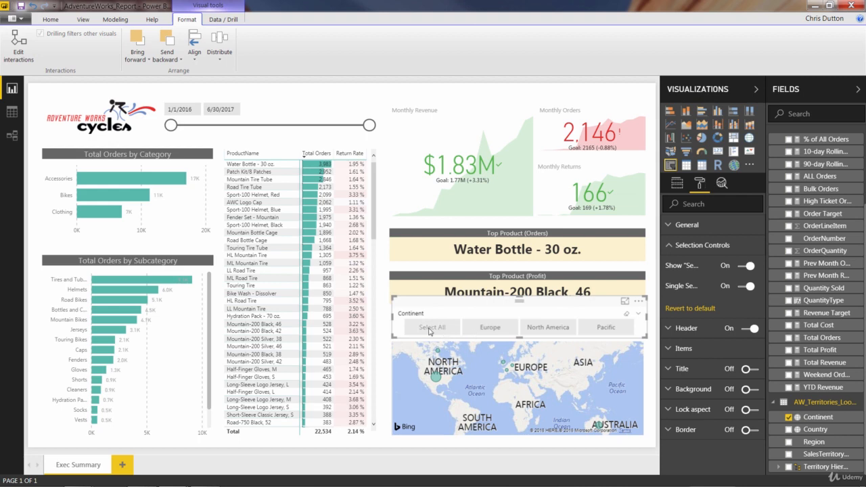
mouse_move(624, 331)
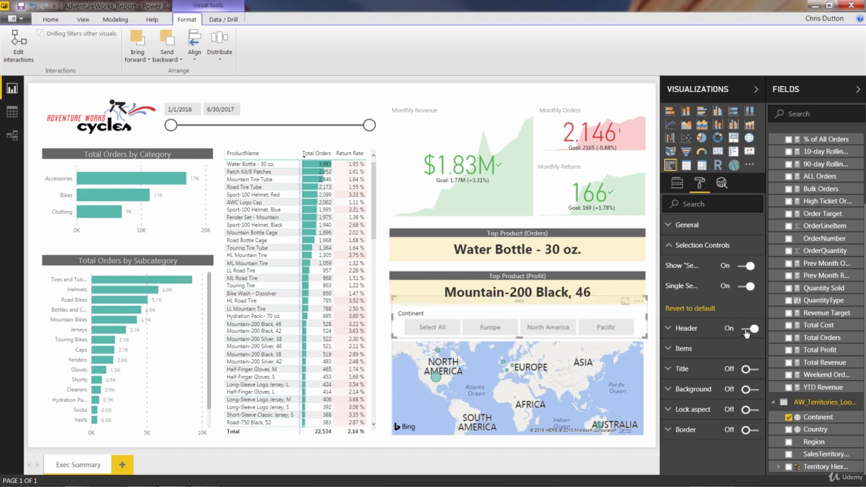
click(747, 328)
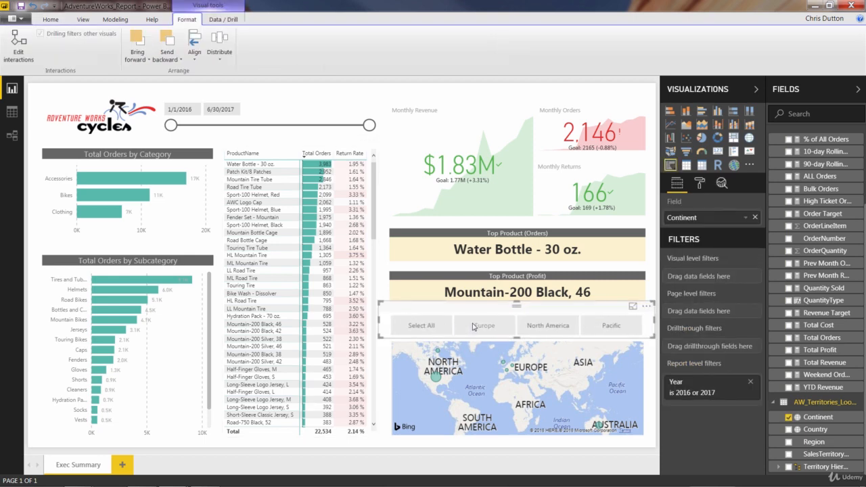
Step: Try the Europe, Pacific and North America slicer buttons, checking Australia's tooltip values
click(483, 326)
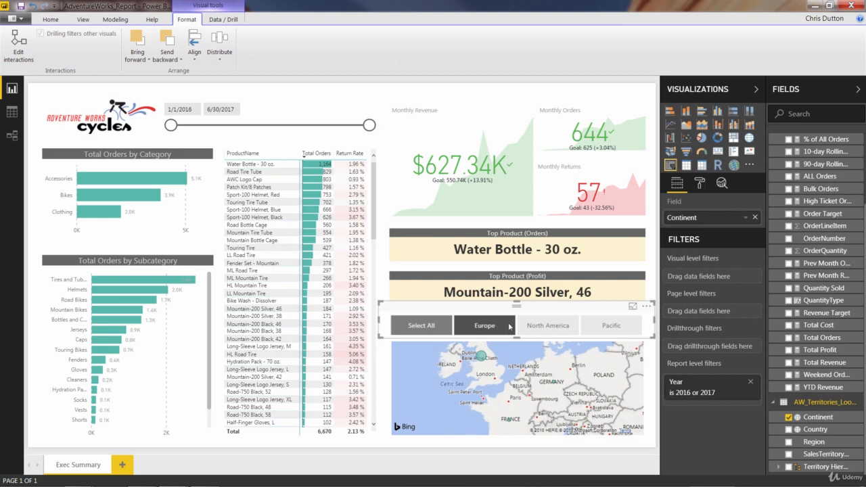
click(547, 325)
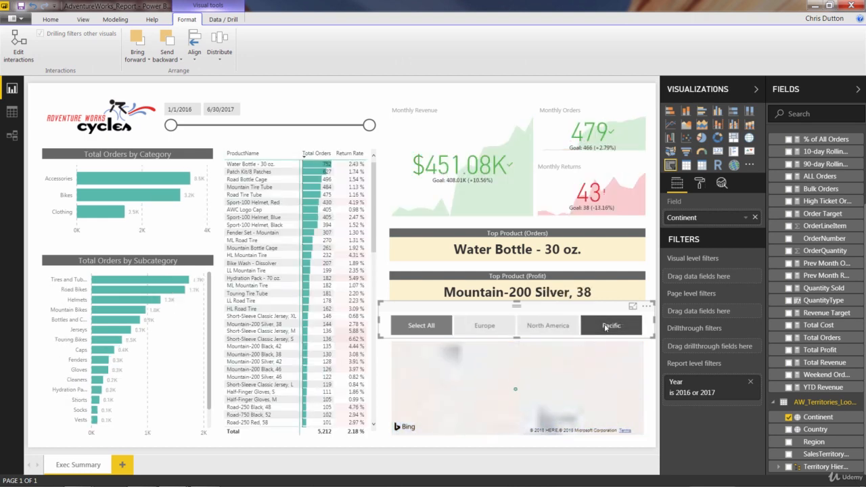
click(610, 325)
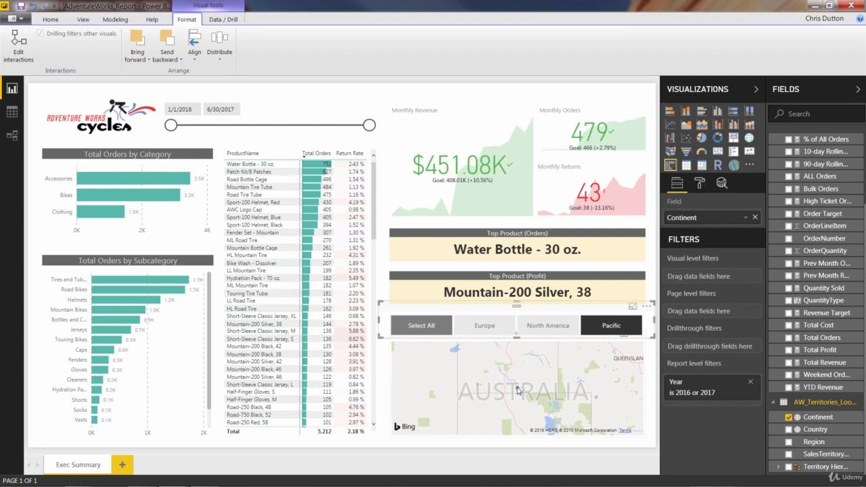
mouse_move(517, 389)
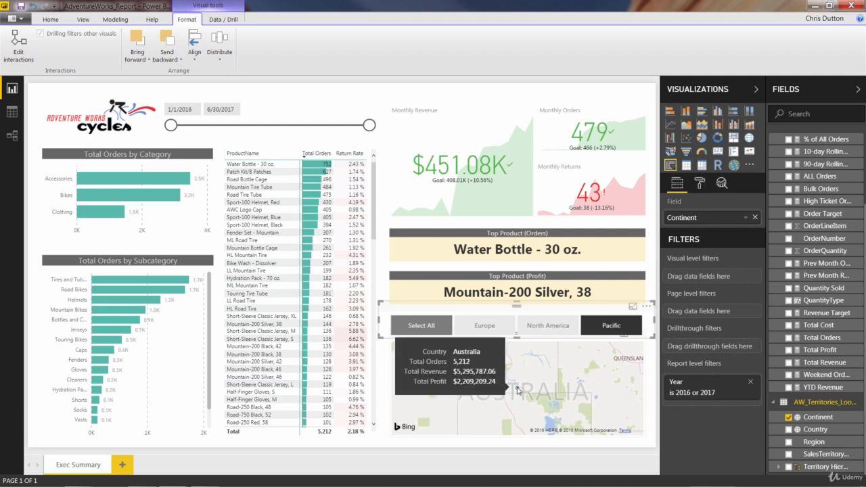
click(547, 325)
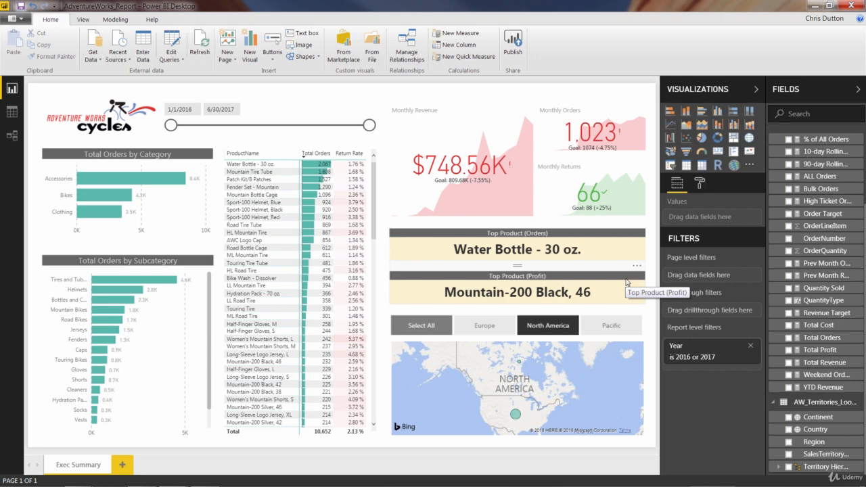
Step: Cycle through Pacific, North America and Europe again, ending on Pacific
click(610, 326)
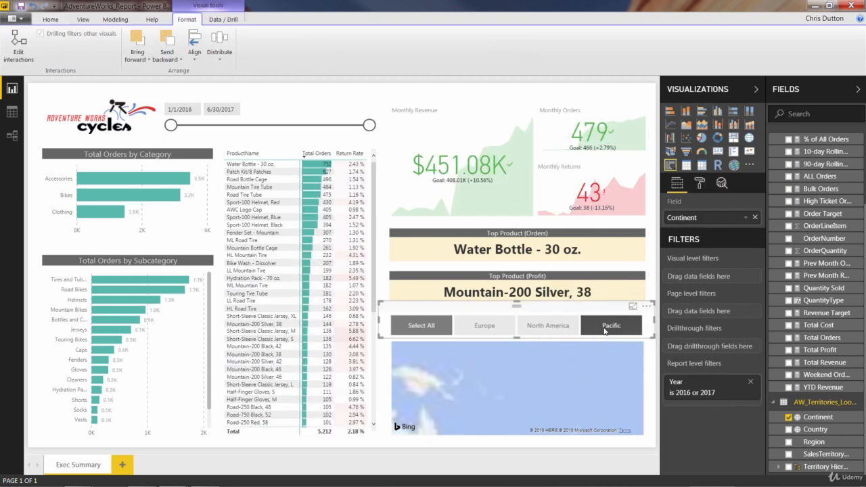
click(547, 325)
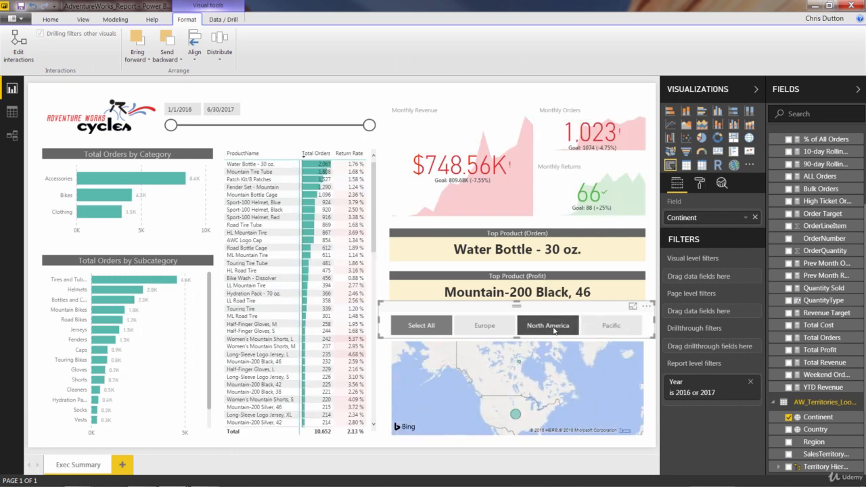
click(484, 325)
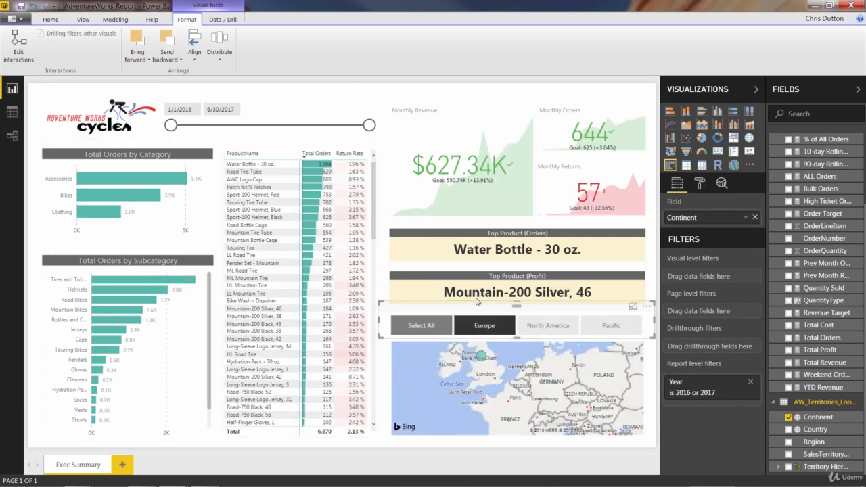
click(547, 325)
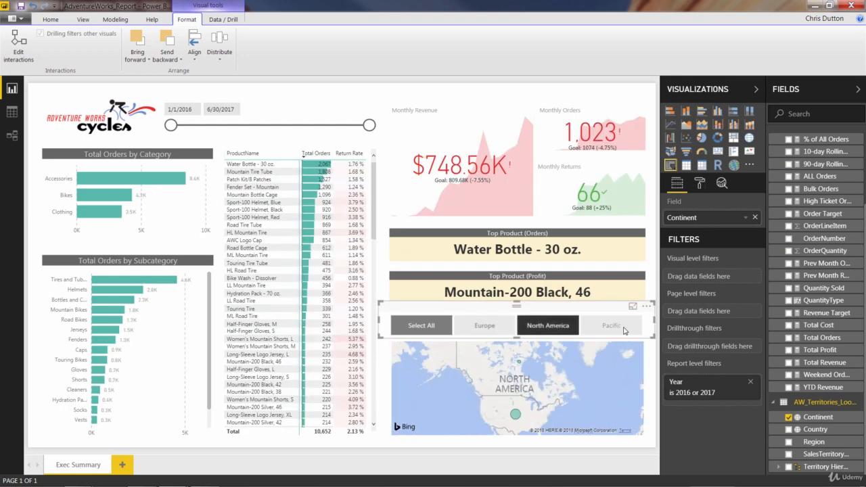
click(610, 326)
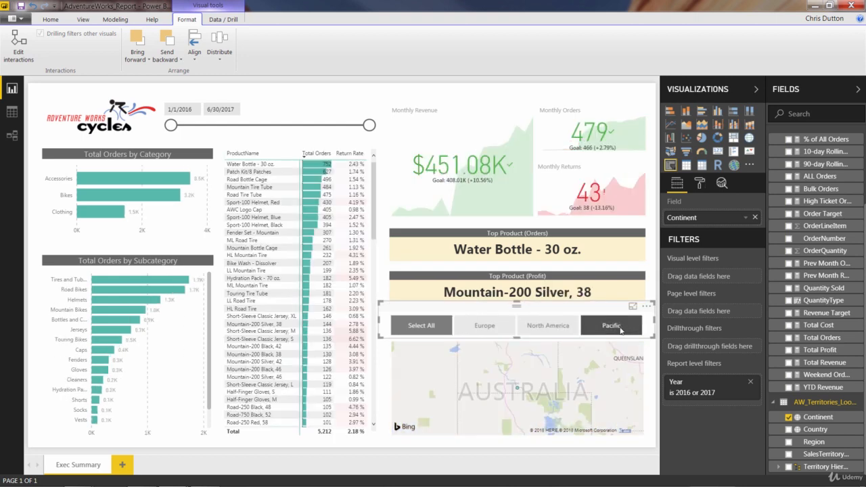
Step: Select All continents to show all 22,534 orders again
click(420, 326)
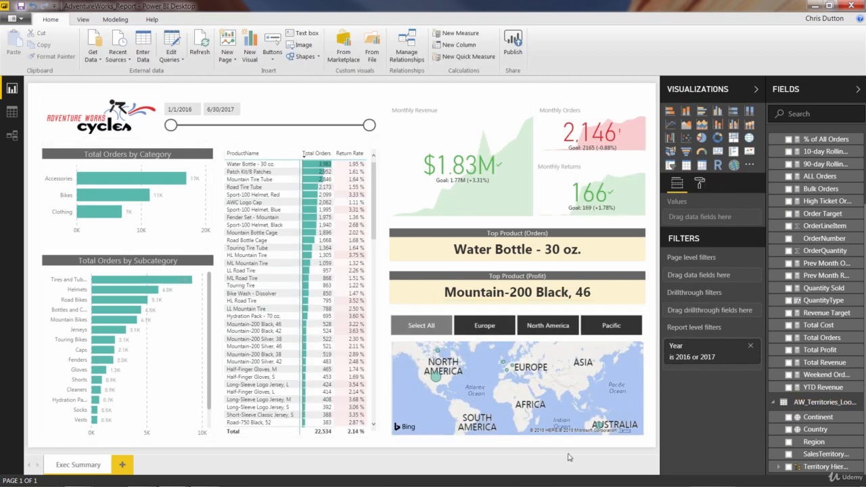
mouse_move(648, 428)
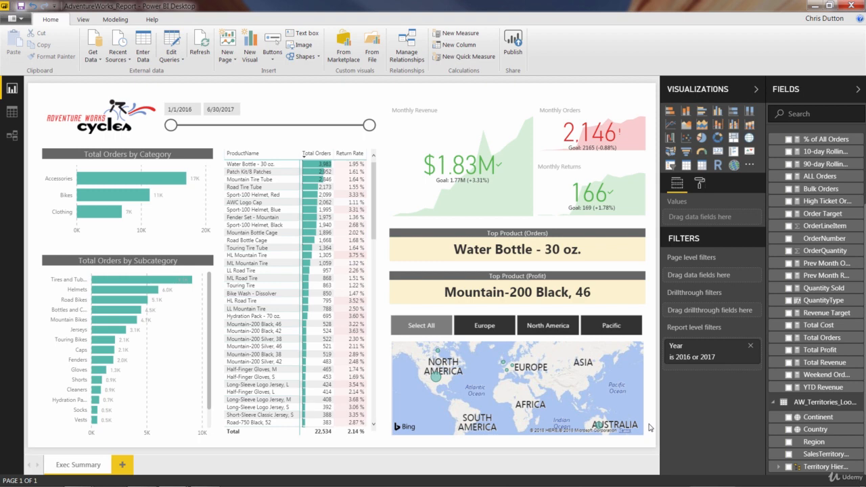